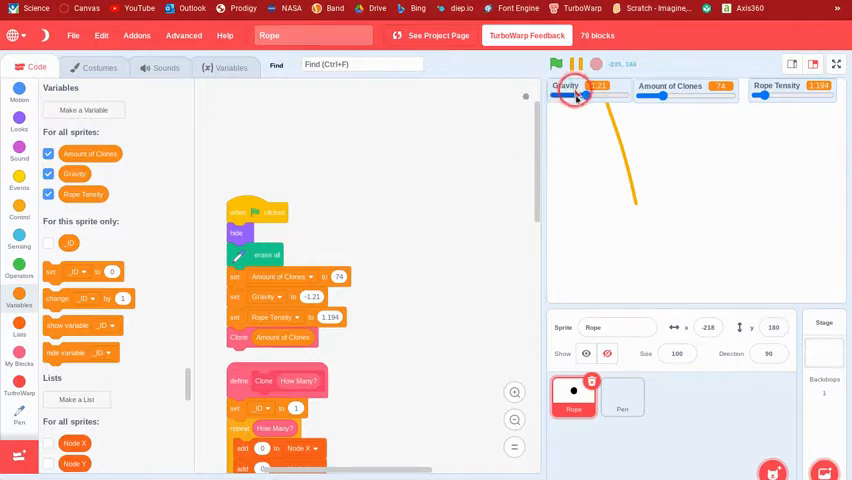
# Set new slider ranges on the Gravity and Amount of Clones stage readouts
pyautogui.rightClick(572, 90)
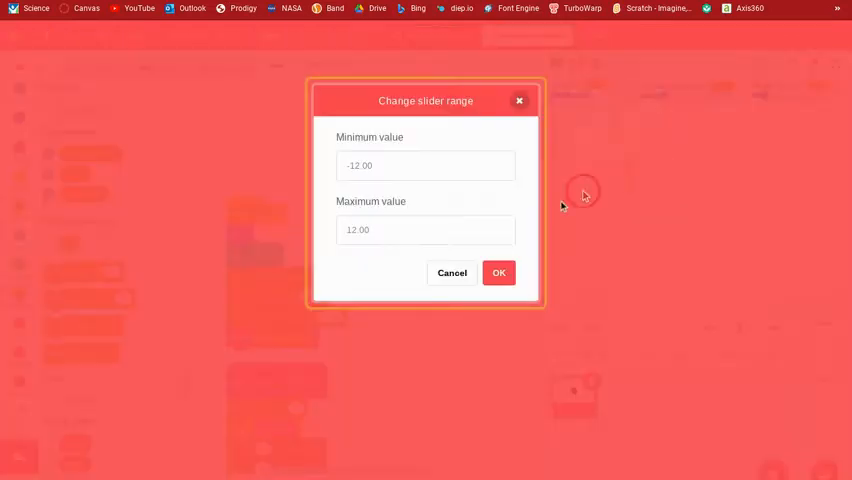
pyautogui.click(410, 164)
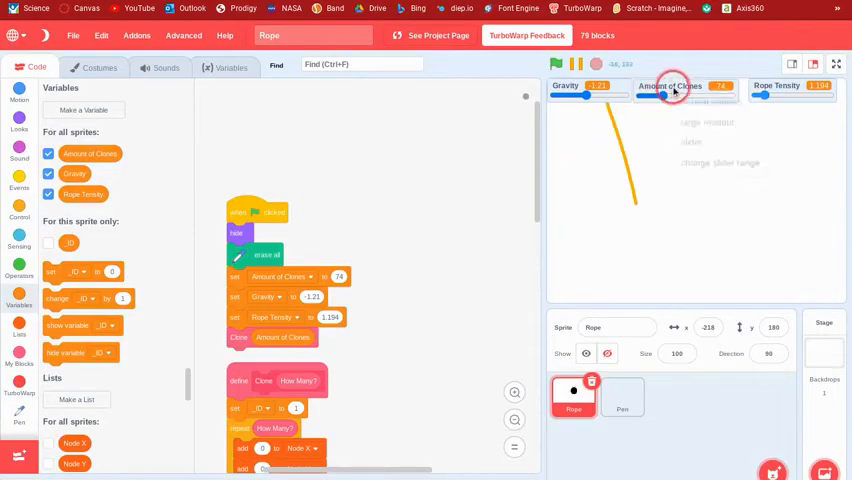
pyautogui.rightClick(672, 88)
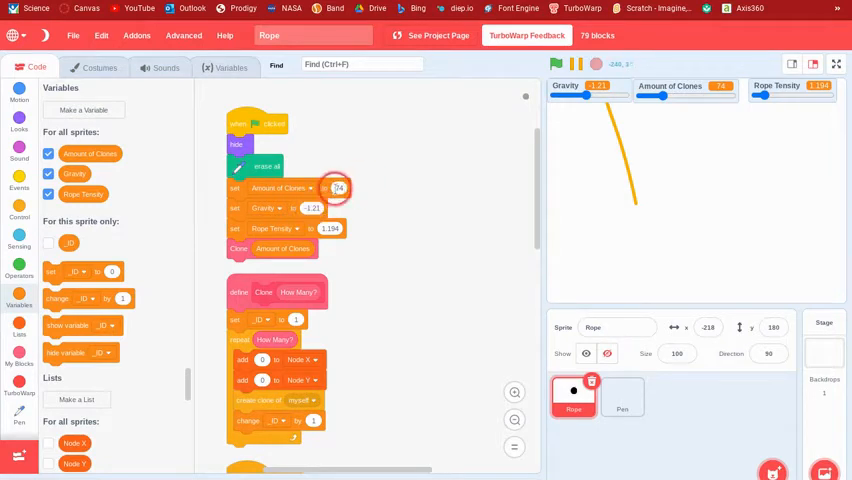
pyautogui.click(556, 64)
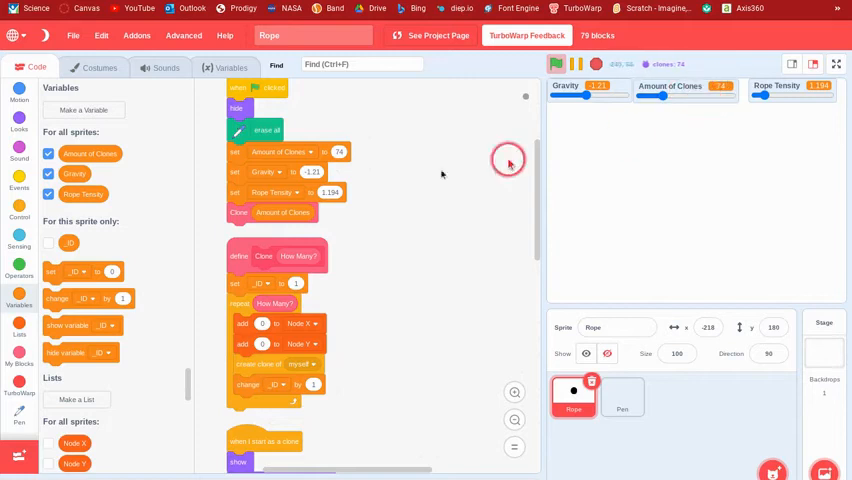
pyautogui.scroll(-3)
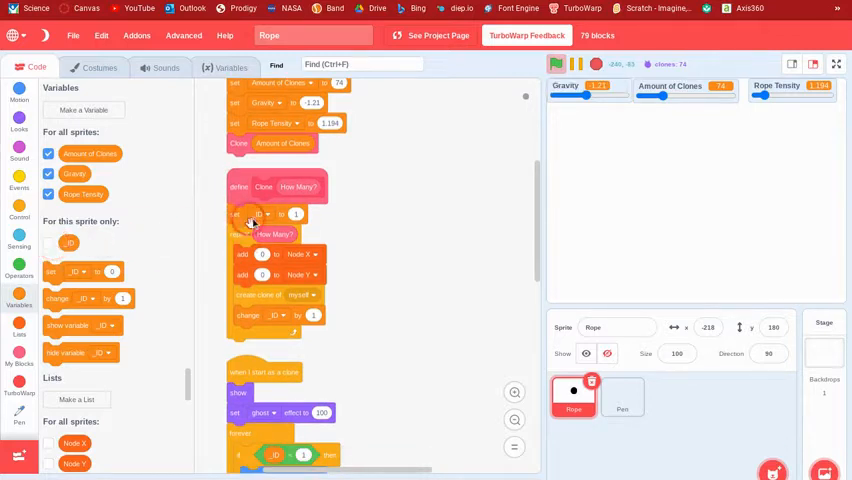
pyautogui.scroll(-3)
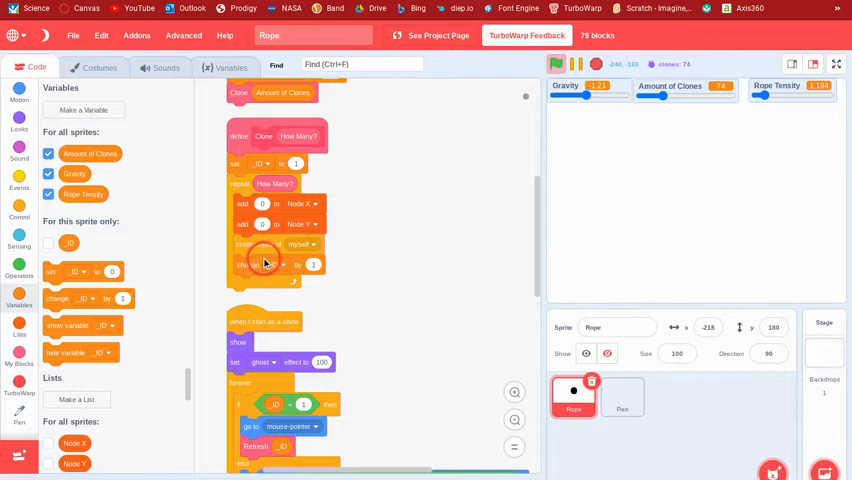
pyautogui.scroll(-3)
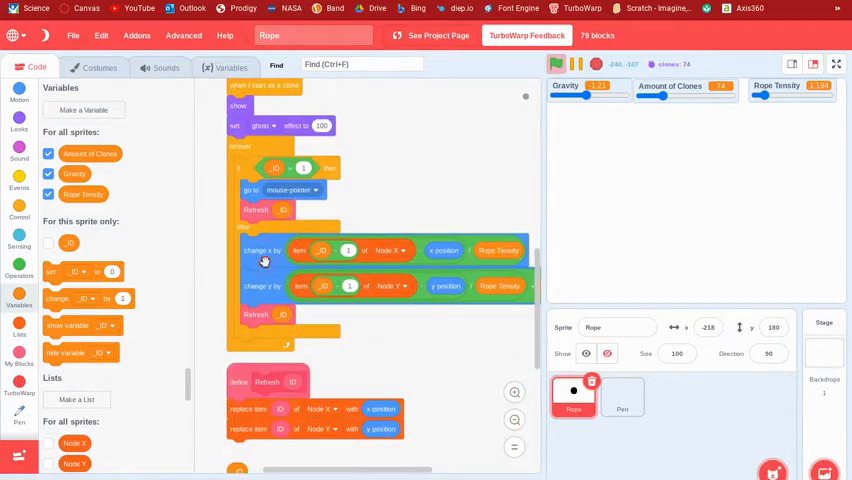
pyautogui.scroll(-3)
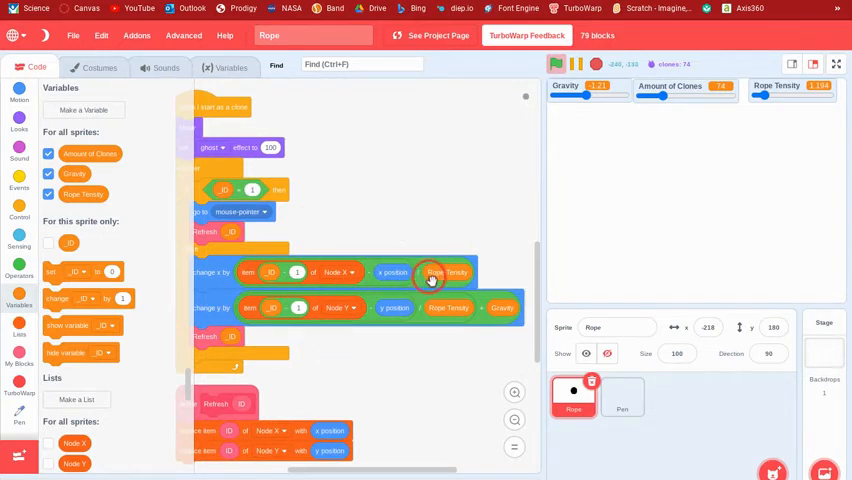
pyautogui.moveTo(350, 318)
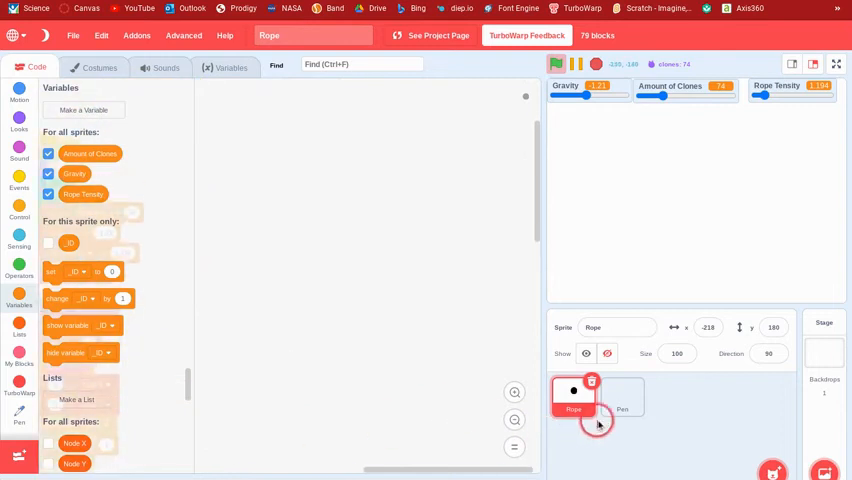
# Show the Pen sprite's Render Rope script and run the project to draw the hanging rope
pyautogui.click(622, 396)
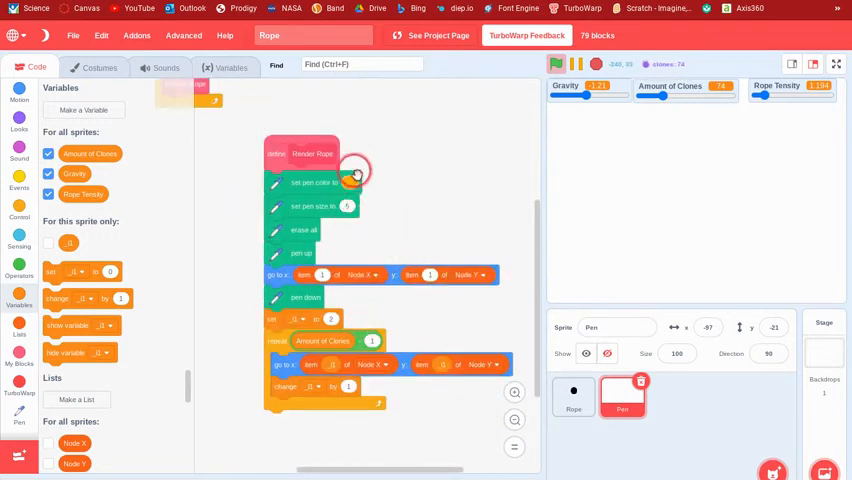
pyautogui.click(350, 184)
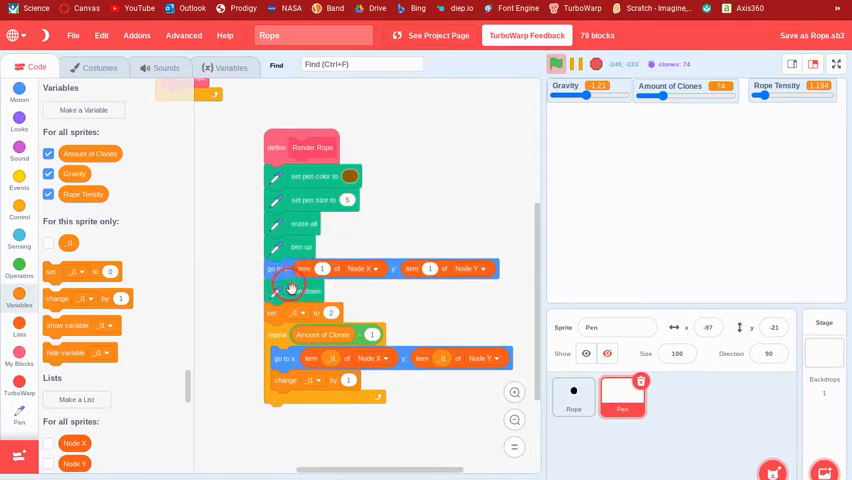
pyautogui.moveTo(412, 278)
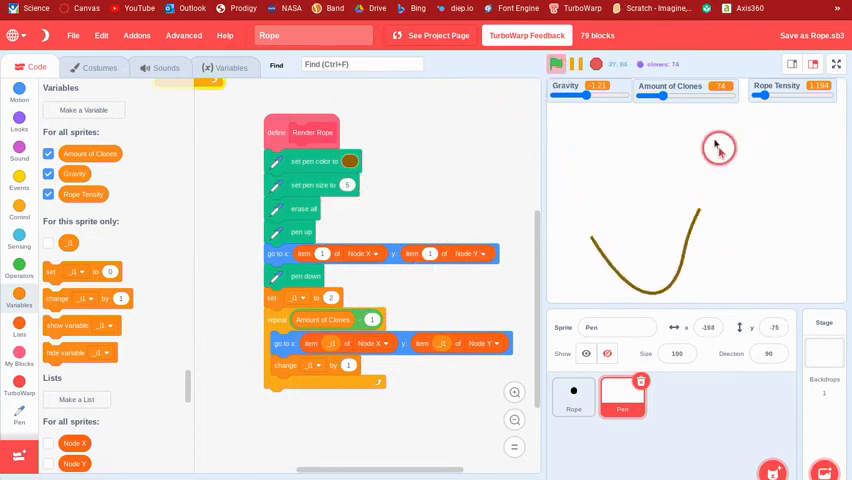
# Nudge a stage slider, stop the project and return to the Rope sprite's scripts
pyautogui.moveTo(660, 96); pyautogui.dragTo(720, 96)
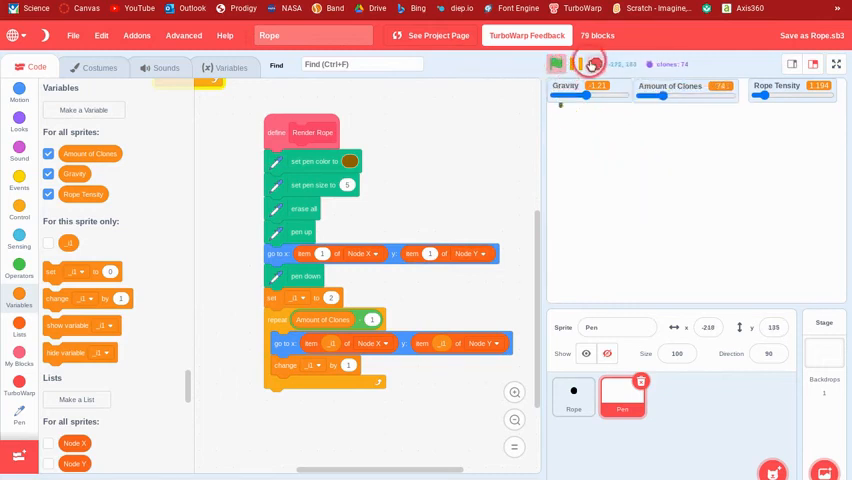
pyautogui.click(556, 64)
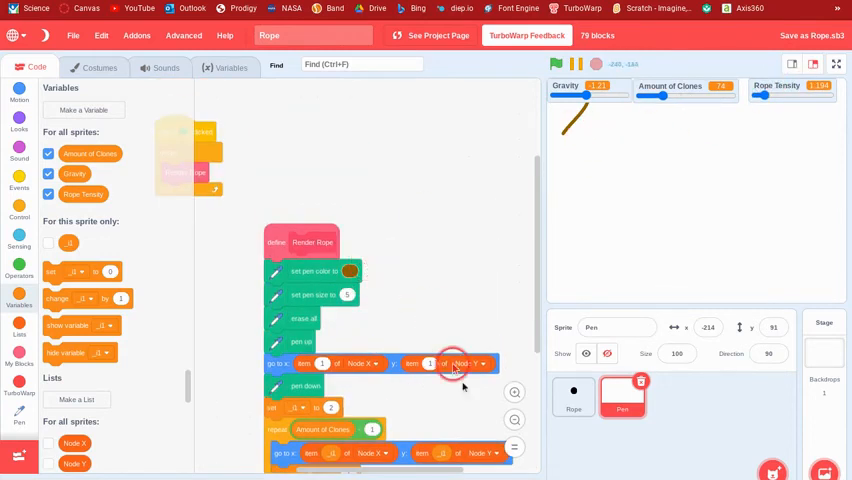
pyautogui.click(572, 396)
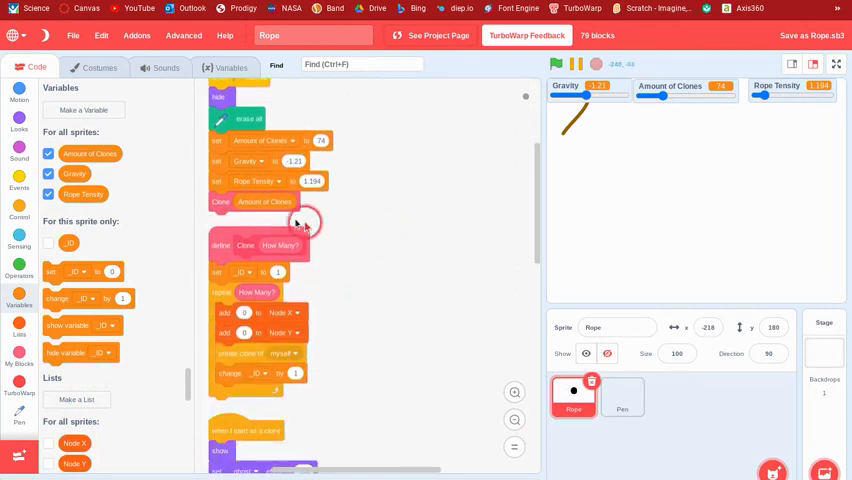
pyautogui.moveTo(350, 212)
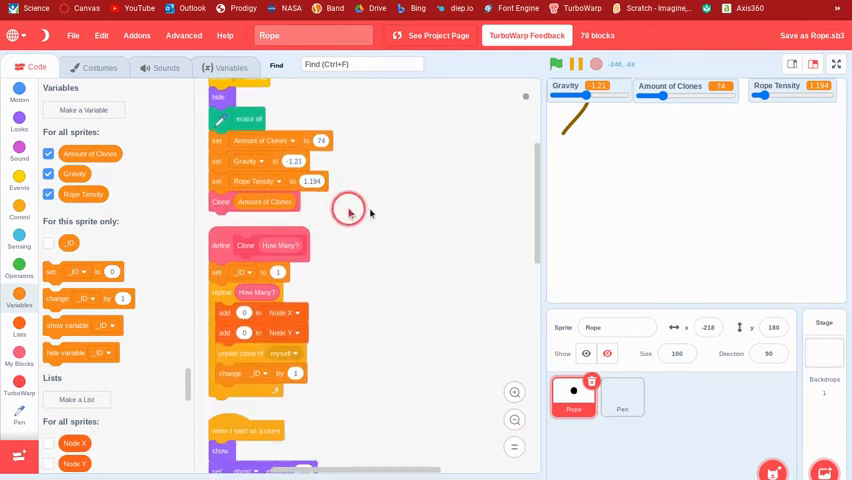
# Stop playback again and show the Rope sprite's own variables in the palette
pyautogui.click(558, 64)
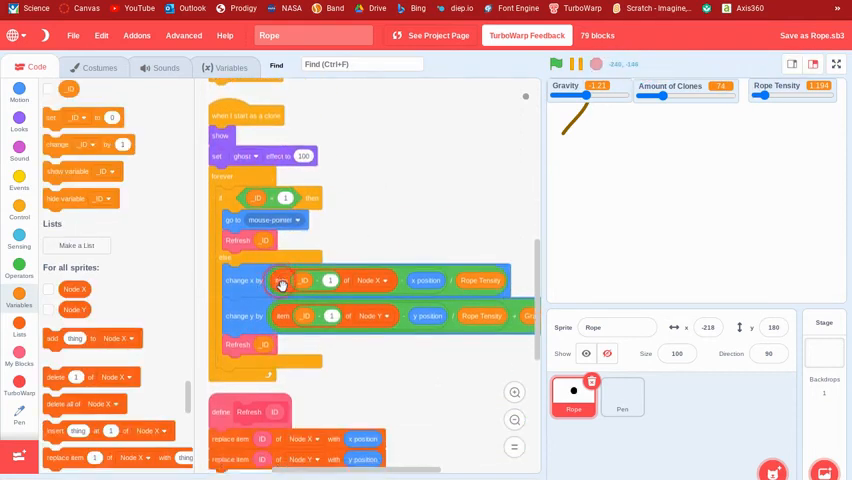
pyautogui.scroll(-3)
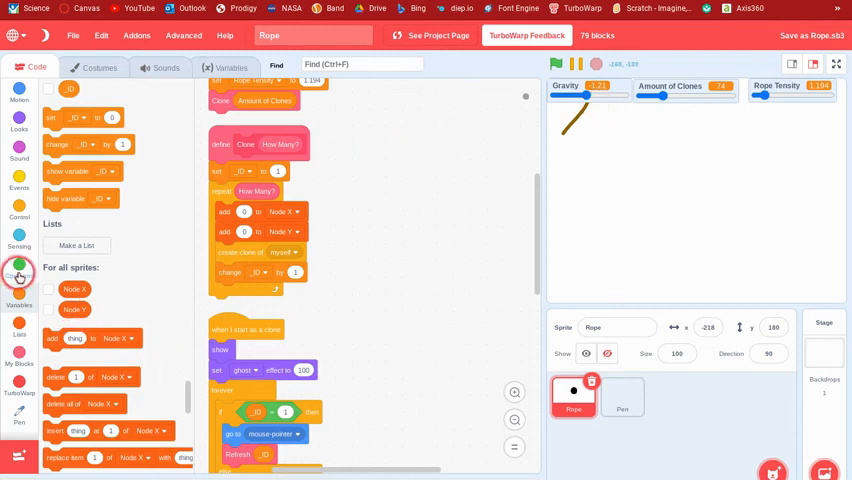
pyautogui.click(20, 270)
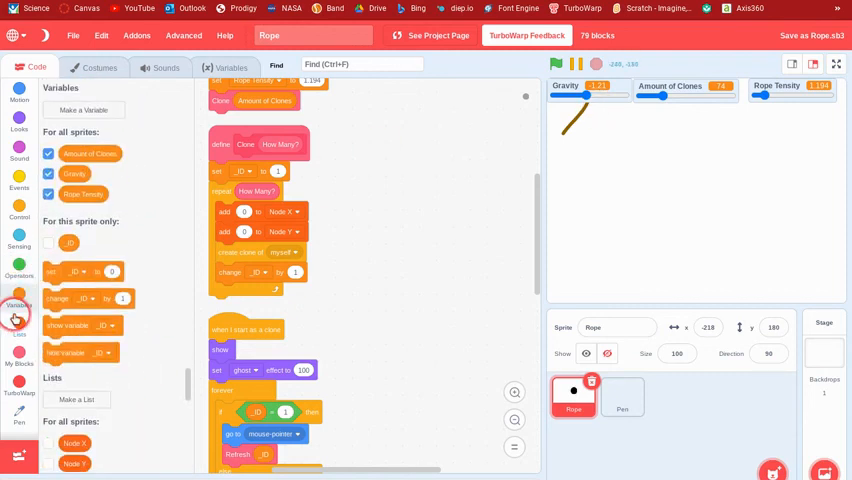